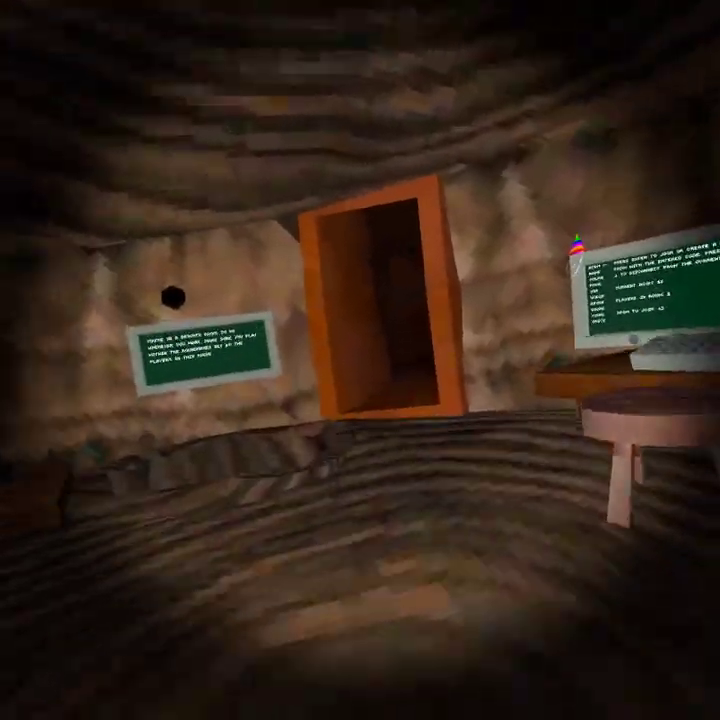
pyautogui.moveTo(360, 360)
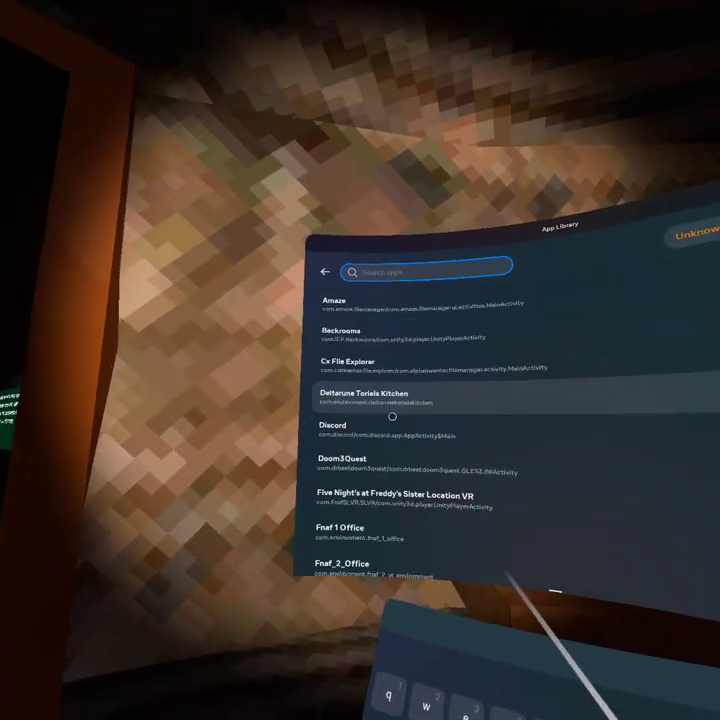
# Launch Cx File Explorer and browse Downloads through the mod DLLs and Gorilla Tag Horror APKs.
pyautogui.click(340, 362)
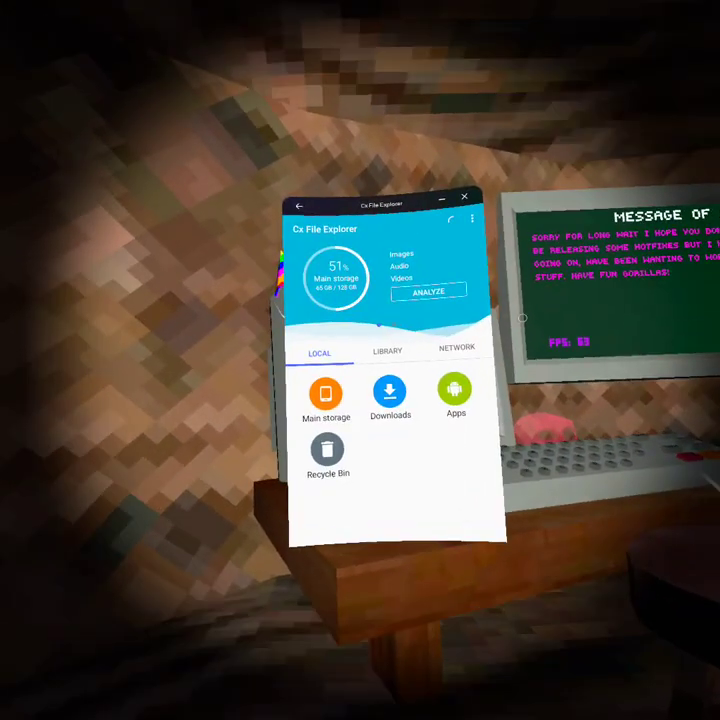
pyautogui.click(389, 392)
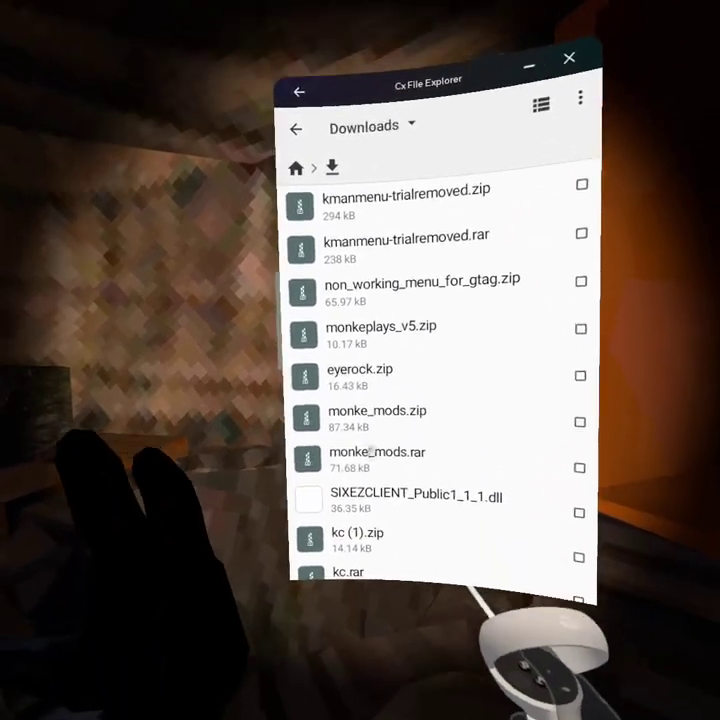
pyautogui.scroll(-3)
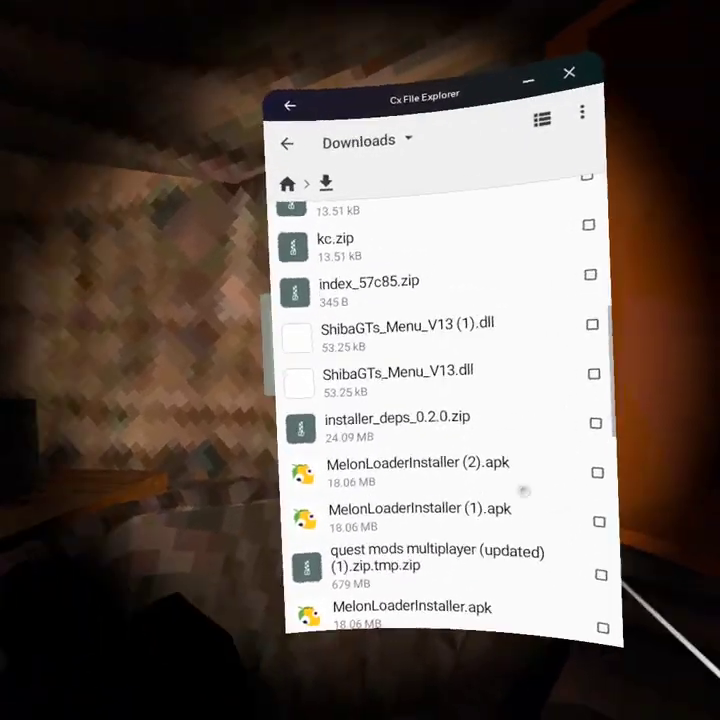
pyautogui.scroll(-3)
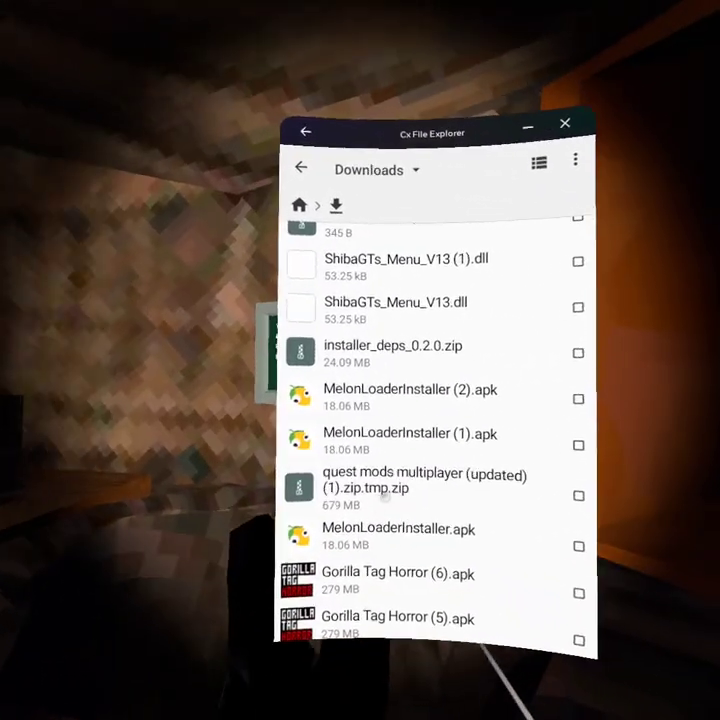
pyautogui.scroll(-3)
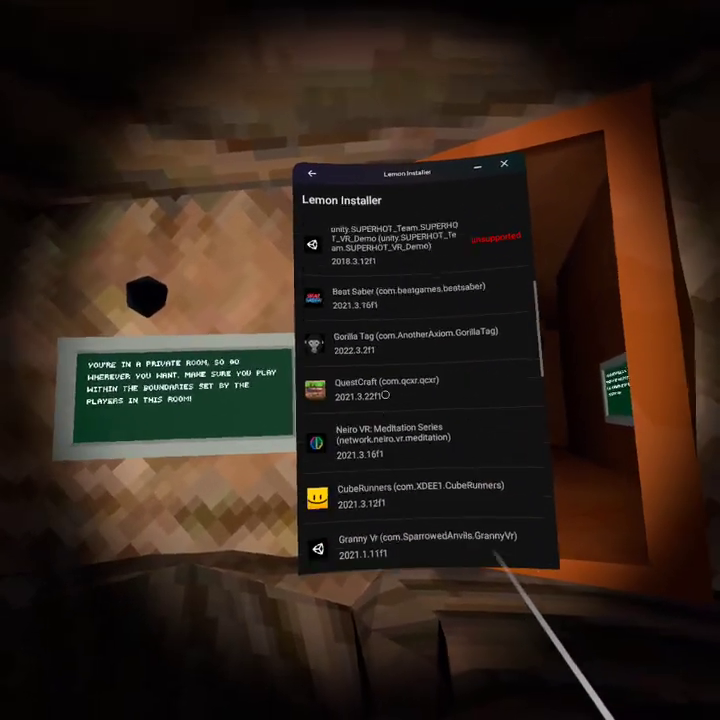
# View Gorilla Tag Horror's Repatch page in Lemon Installer, then close it and launch Cx File Explorer.
pyautogui.scroll(-3)
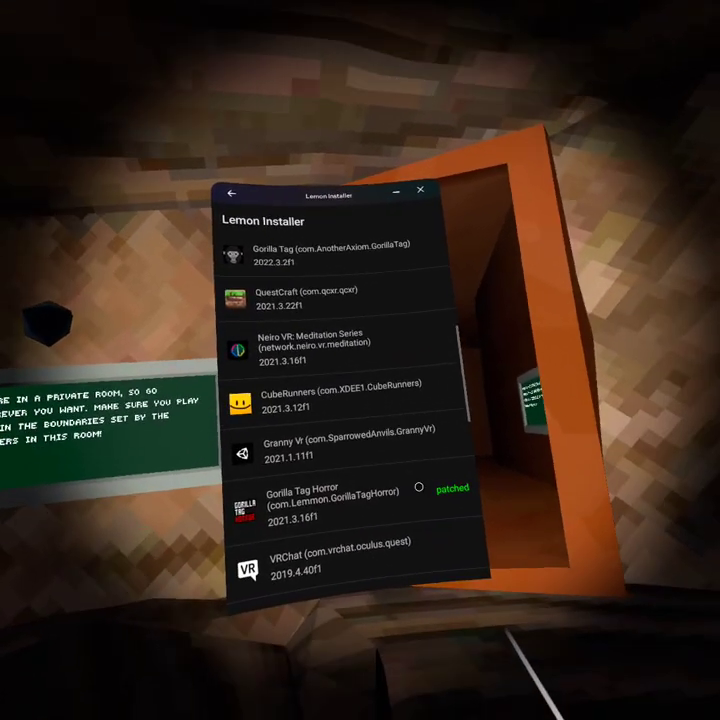
pyautogui.click(340, 498)
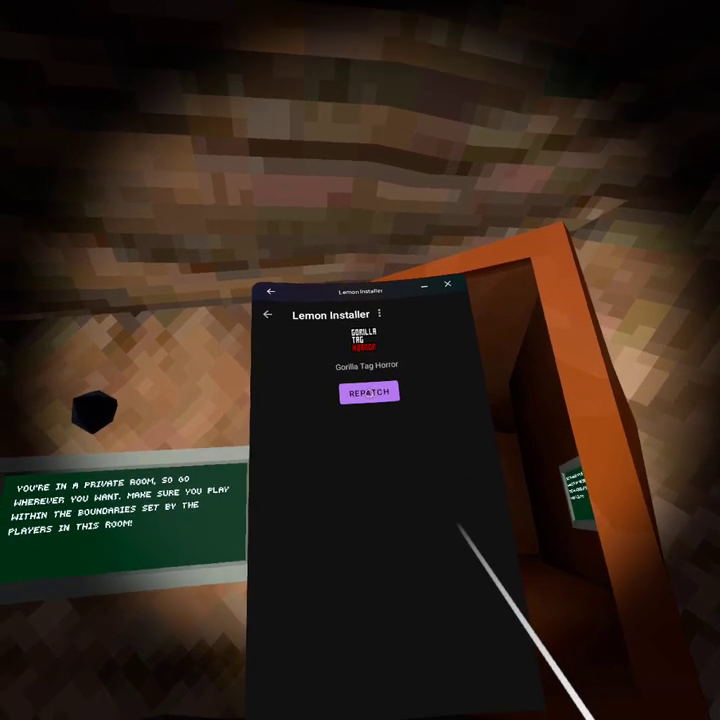
pyautogui.moveTo(343, 378)
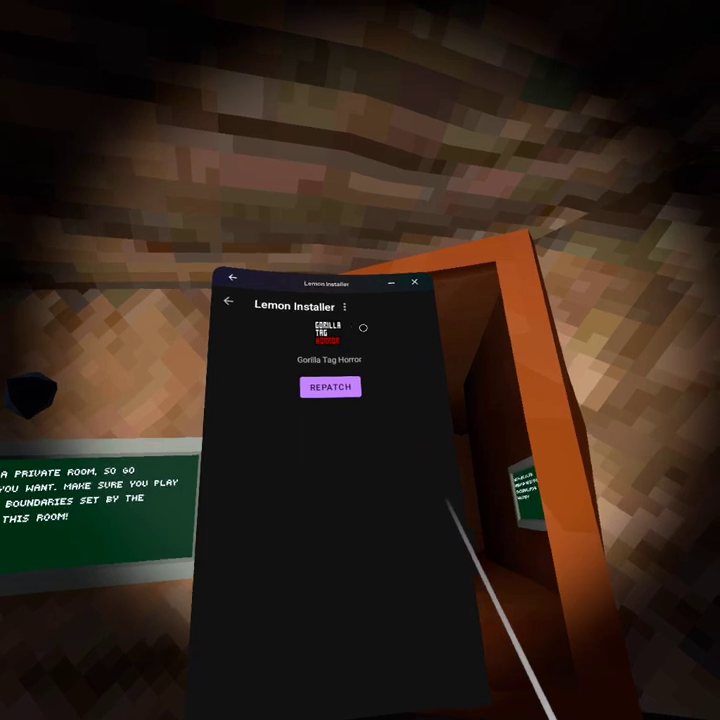
pyautogui.click(345, 306)
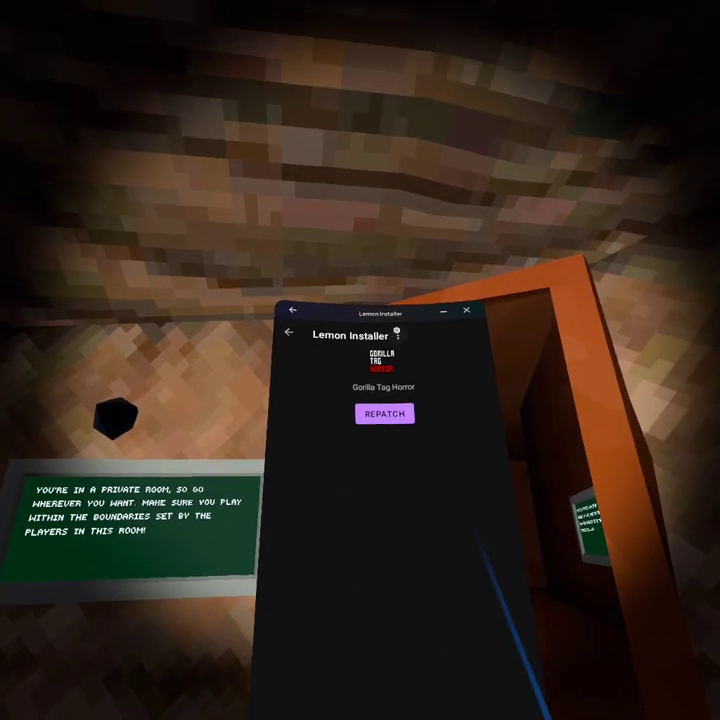
pyautogui.click(396, 335)
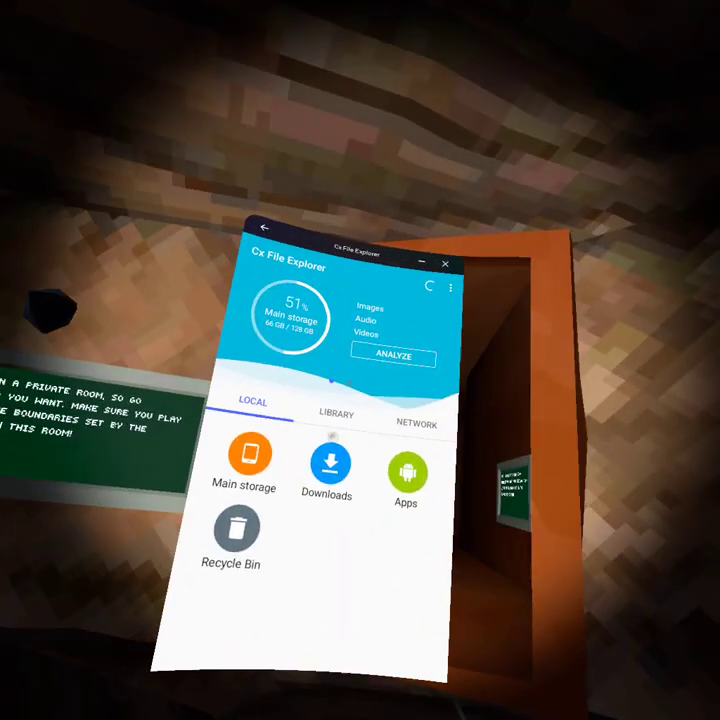
# Go to Main storage > Android > data > com.Lemmon.GorillaTagHorror > files > mods.
pyautogui.click(329, 461)
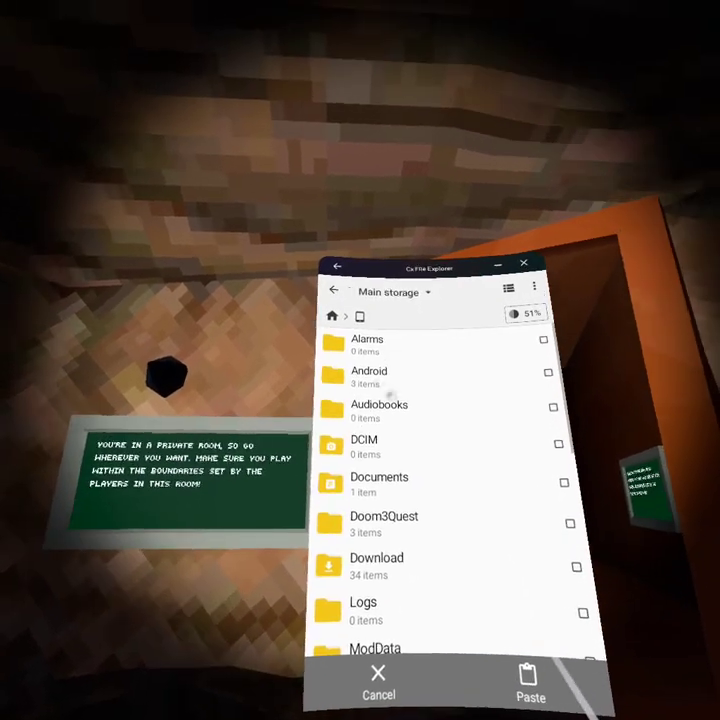
pyautogui.click(368, 376)
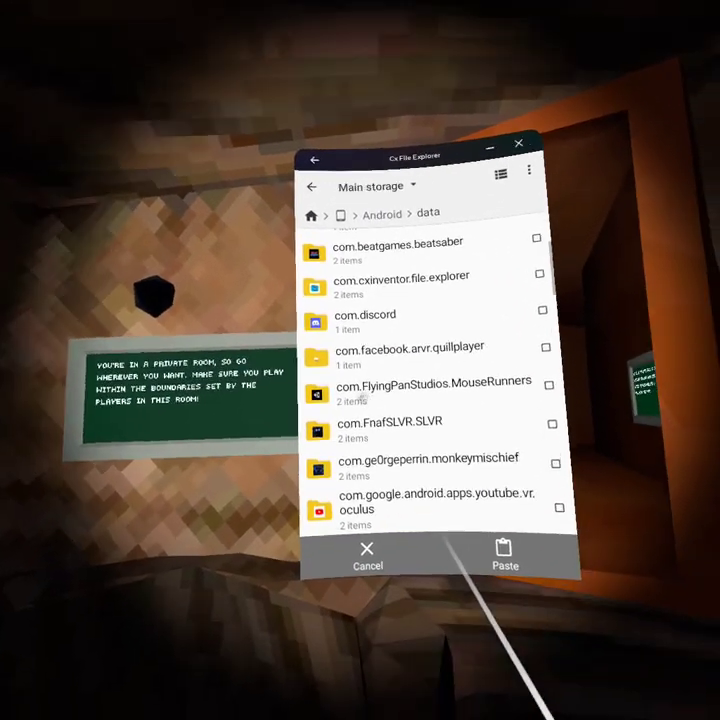
pyautogui.scroll(-3)
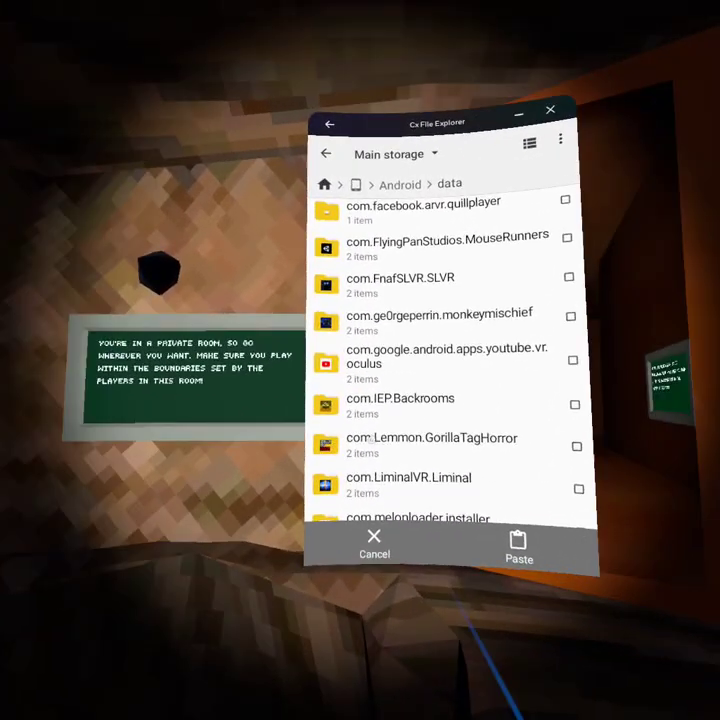
pyautogui.click(434, 438)
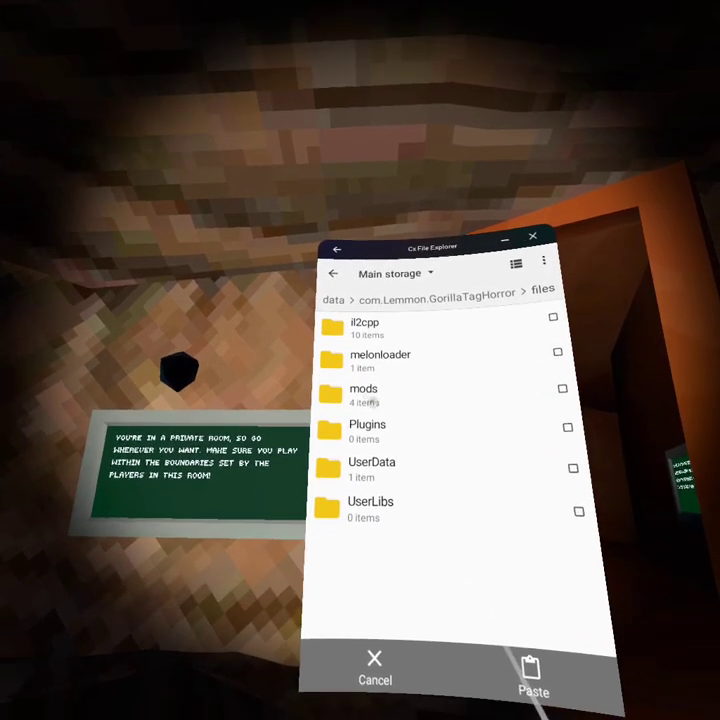
pyautogui.click(363, 389)
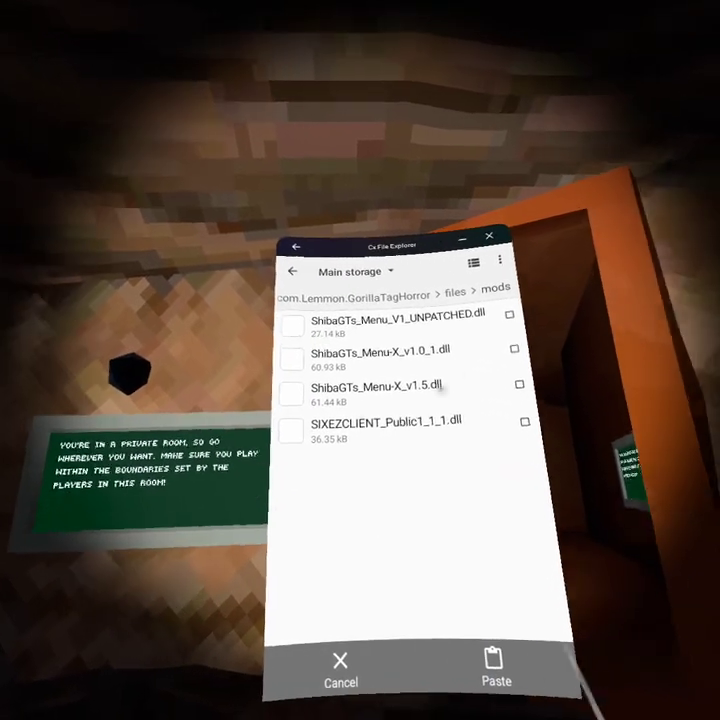